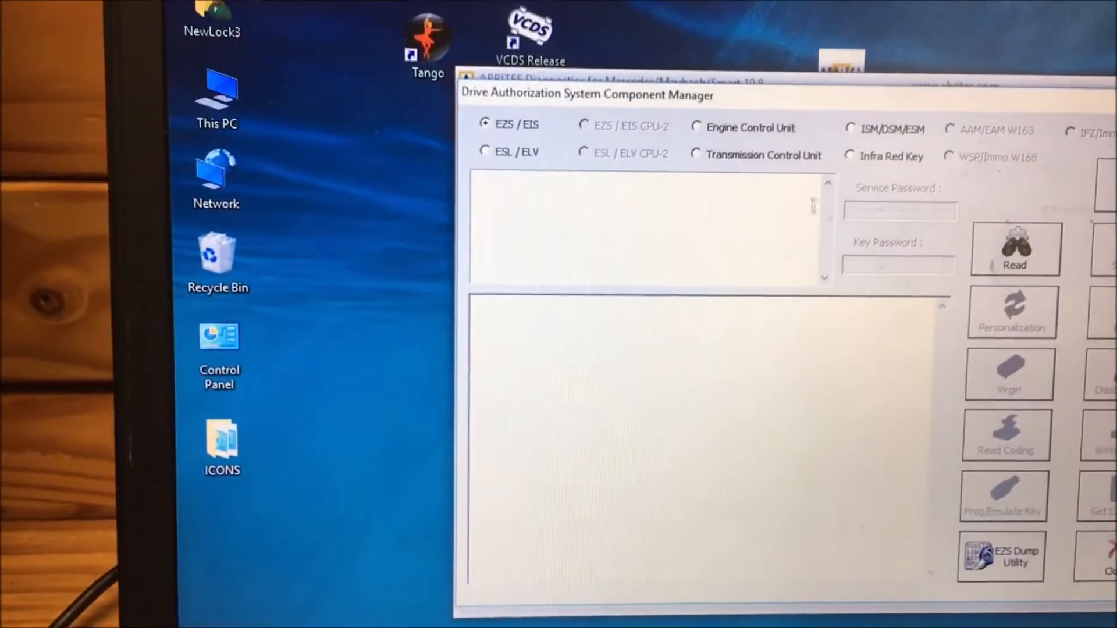
# Read the ISM/DSM/ESM shifter module's FBS data, eight key codes and service code
pyautogui.click(844, 115)
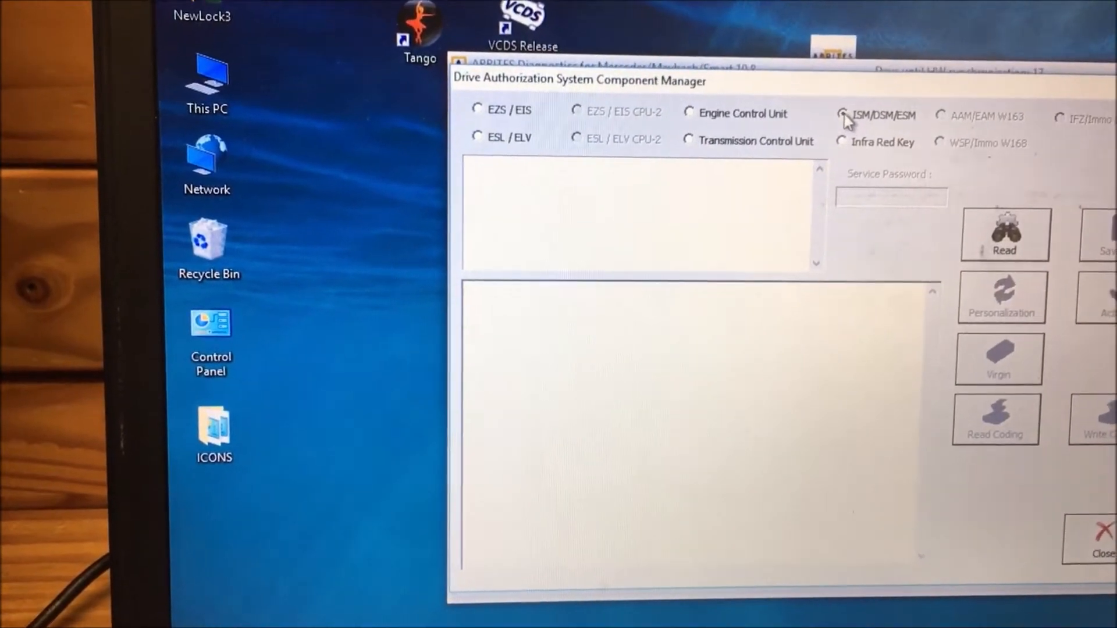
pyautogui.click(1003, 235)
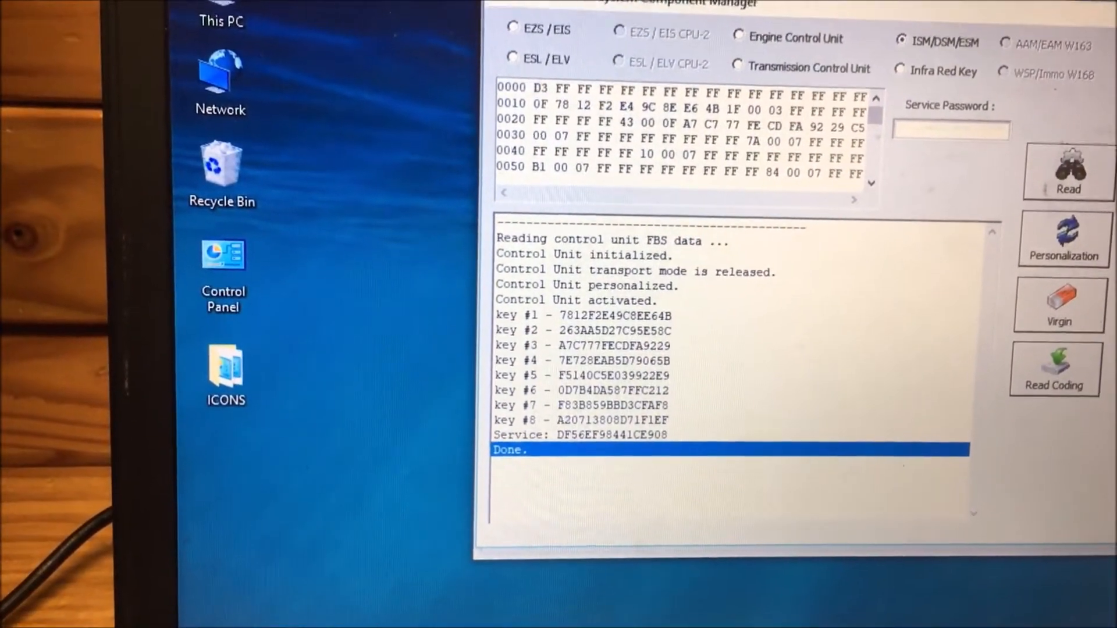
# Save the ESM's FBS data as the BIN file NixESMorig in Documents
pyautogui.click(1062, 182)
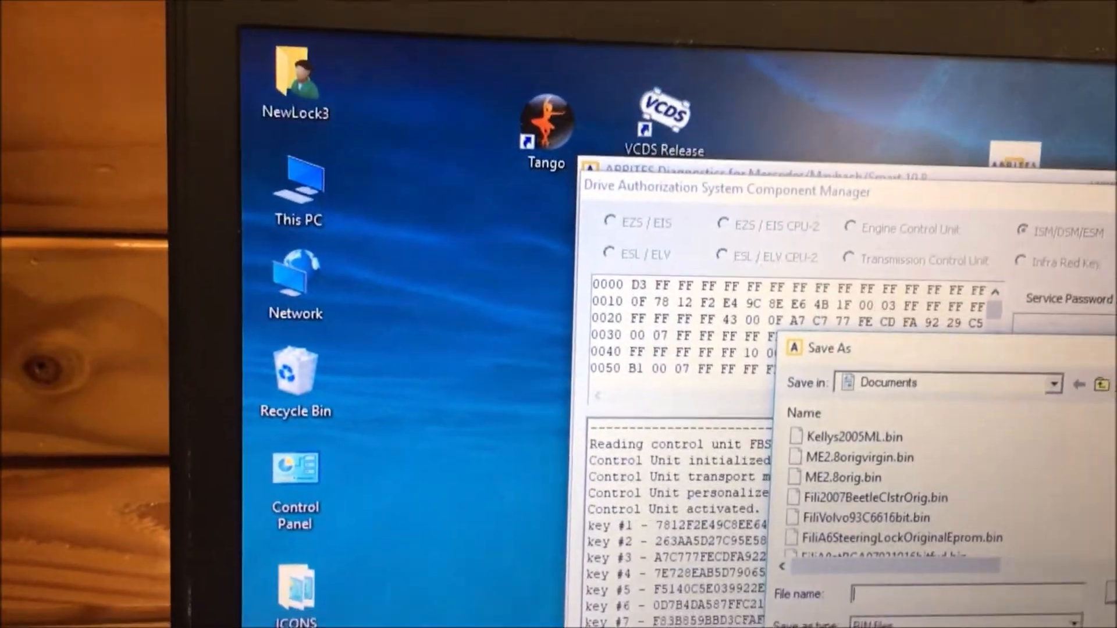
pyautogui.write('Nix')
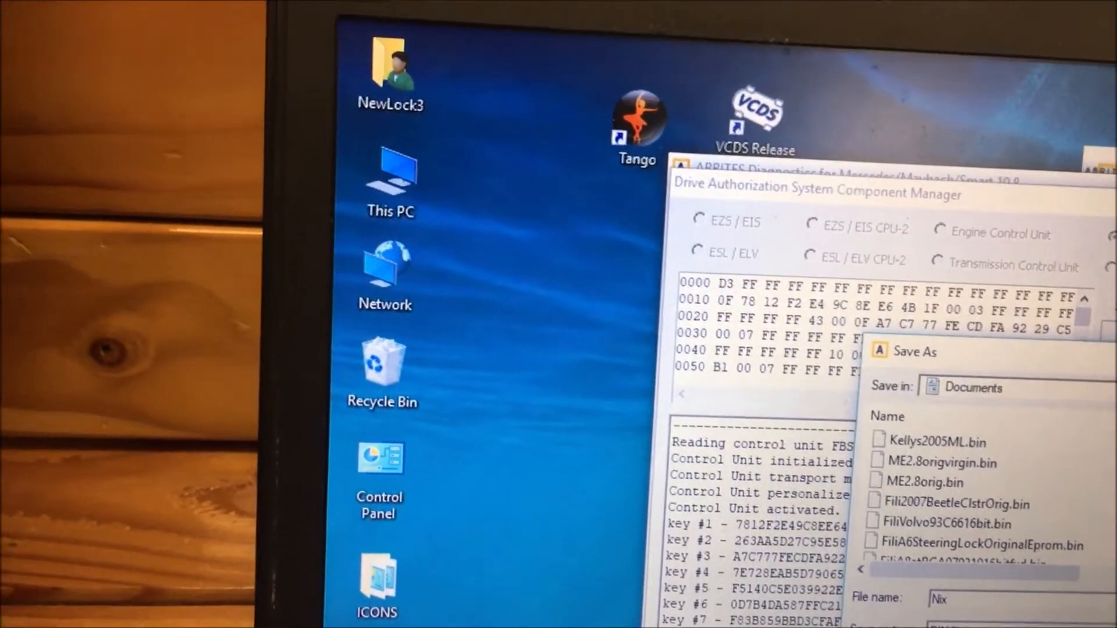
pyautogui.write('ESMorig')
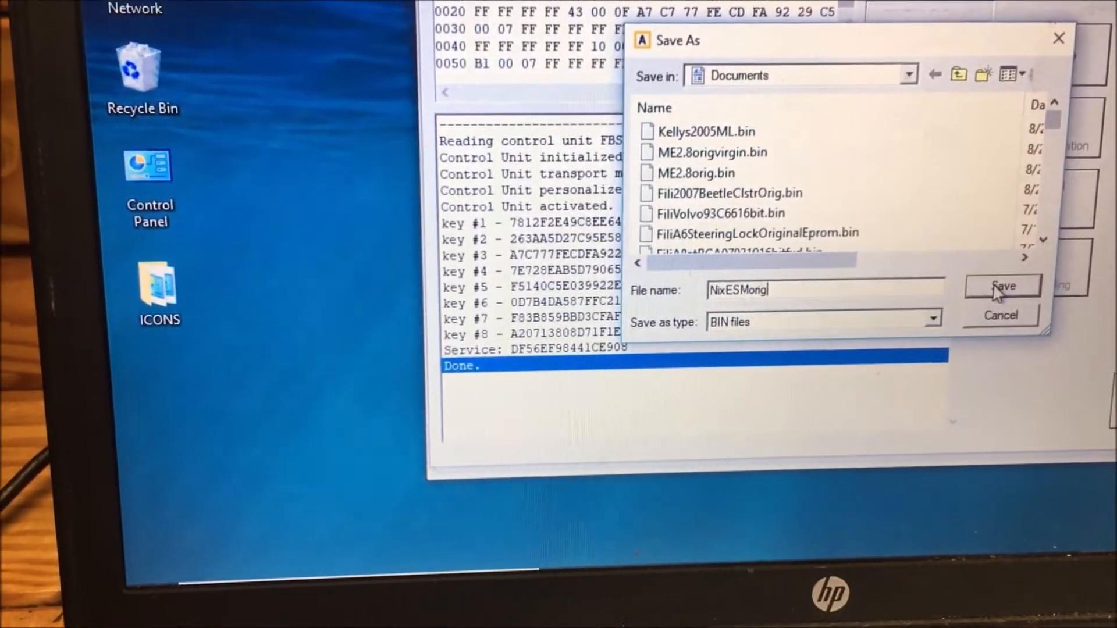
pyautogui.click(1001, 286)
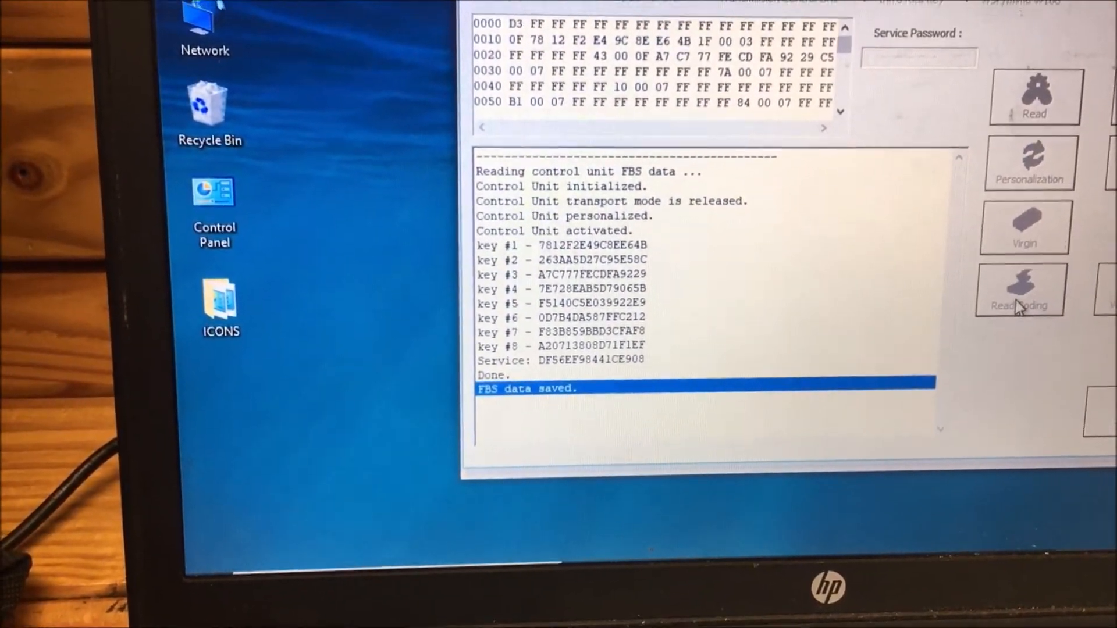
# Read the ESM's coding and VIN and save it as Nixesmorigcoding
pyautogui.click(1020, 288)
pyautogui.write('Nixesmorigcoding')
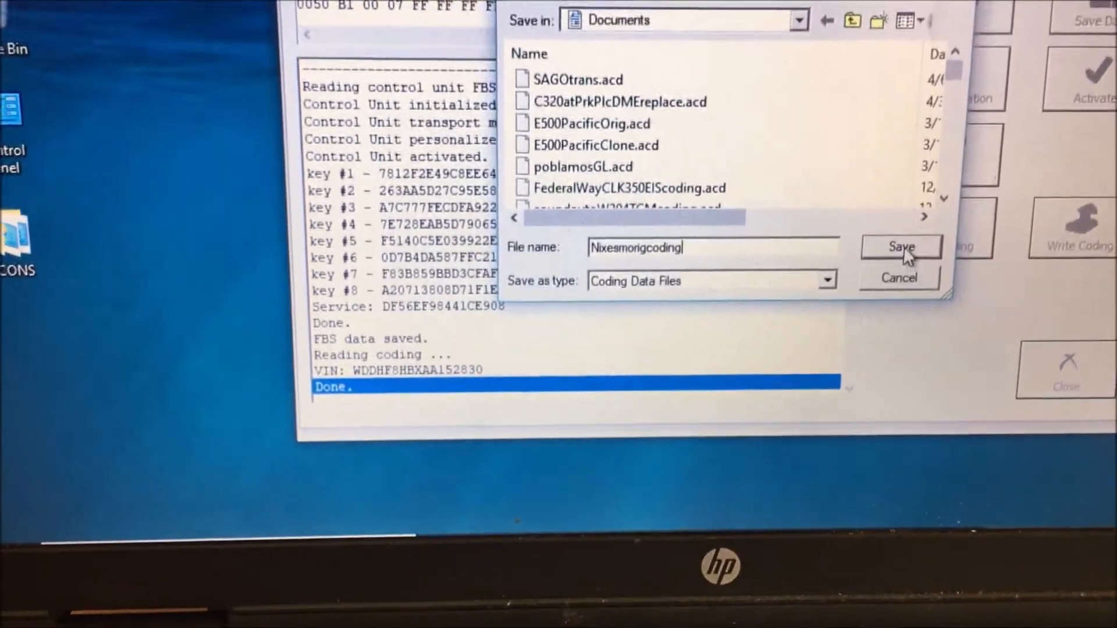
pyautogui.click(901, 246)
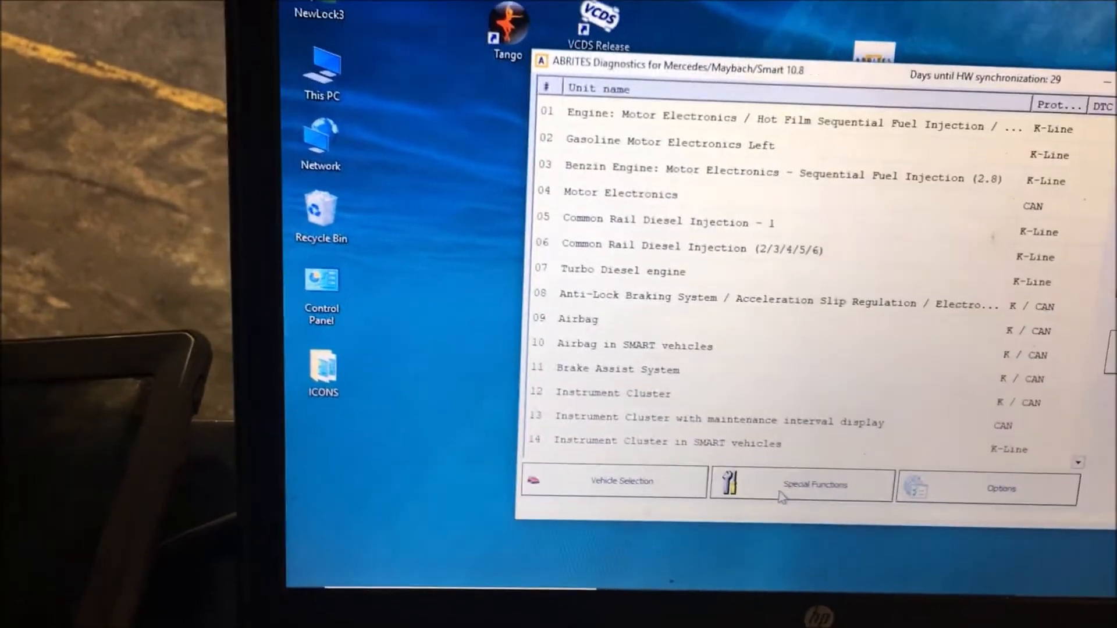
# Read the Transmission Control Unit's FBS data, key codes and service code via DAS Manager
pyautogui.click(800, 485)
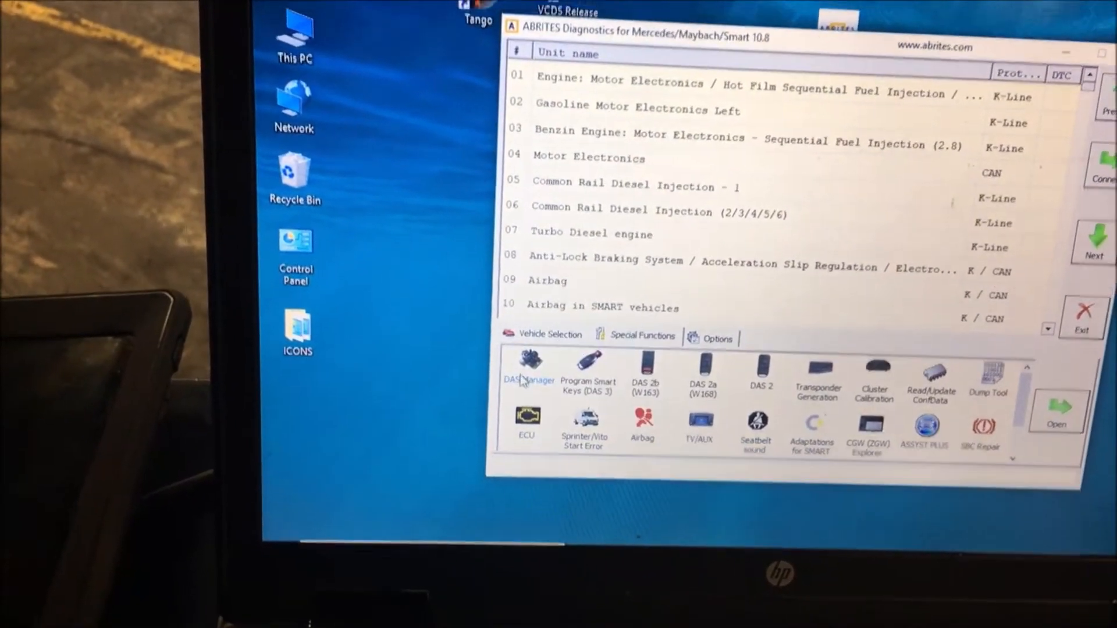
pyautogui.click(529, 367)
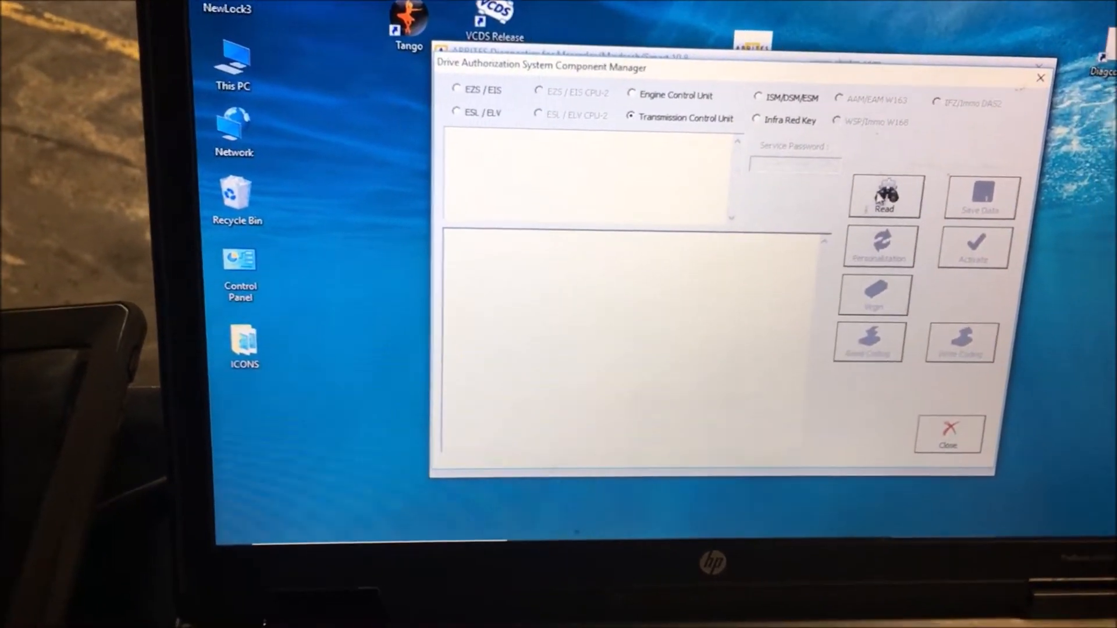
pyautogui.click(884, 197)
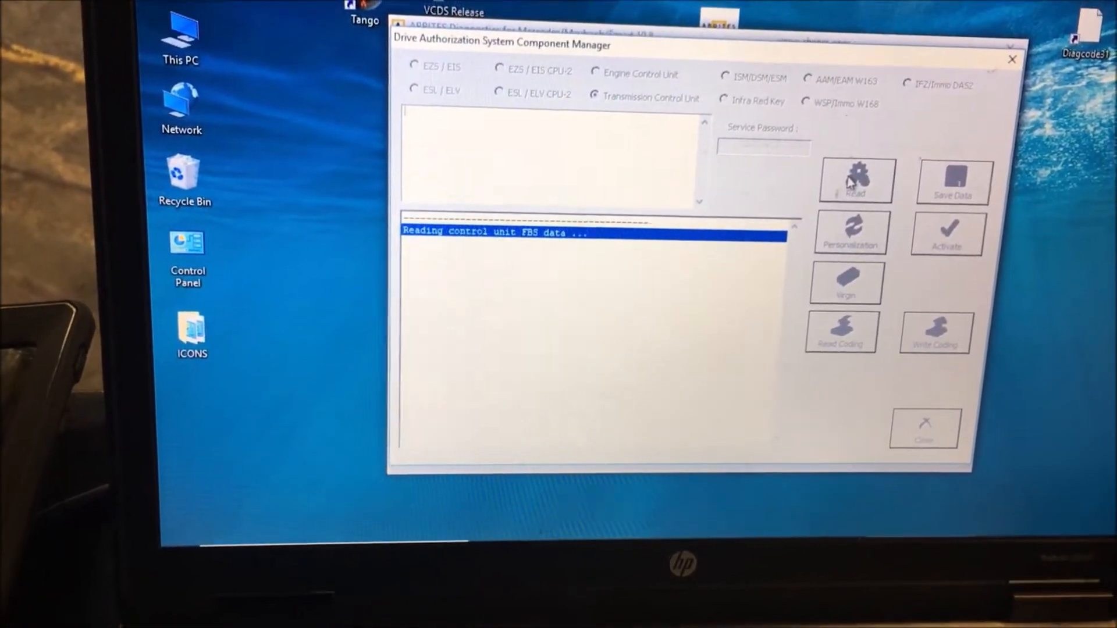
pyautogui.click(855, 180)
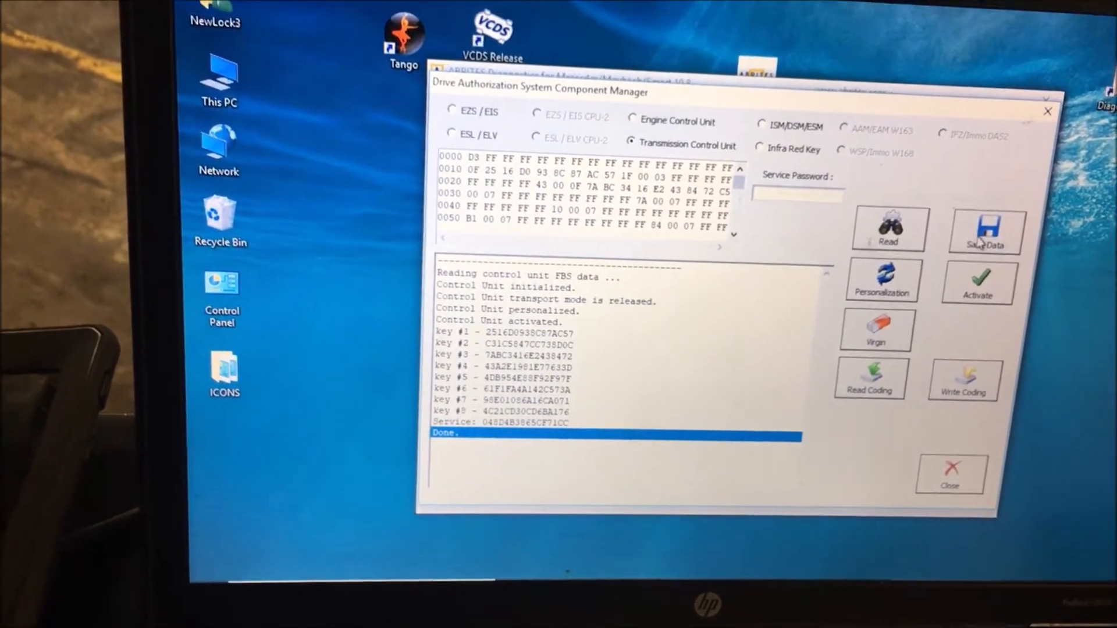
# Save the used transmission unit's FBS data as the BIN file nixusedtcm
pyautogui.click(985, 228)
pyautogui.write('nixusedtcm')
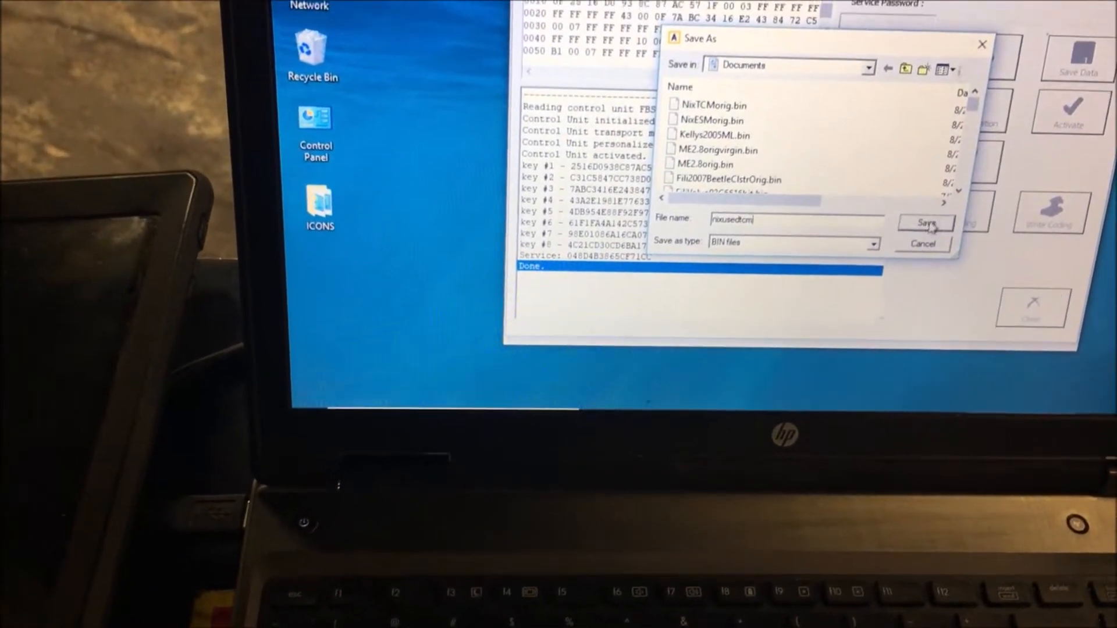
pyautogui.click(924, 224)
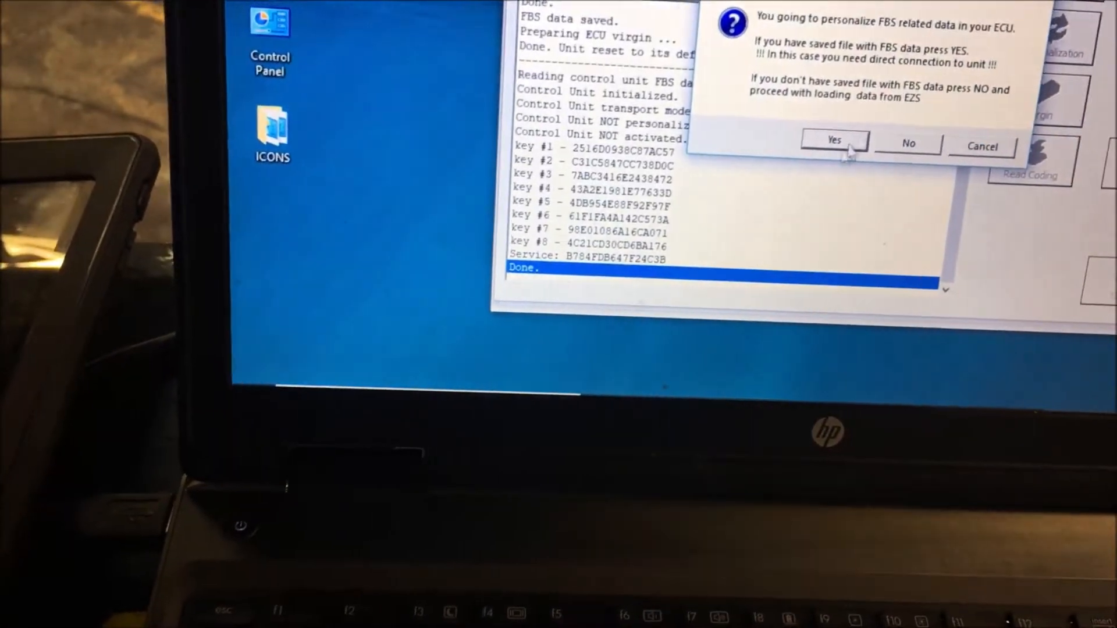
# Personalize the transmission unit from the saved NixTCMorig.bin FBS file
pyautogui.click(833, 141)
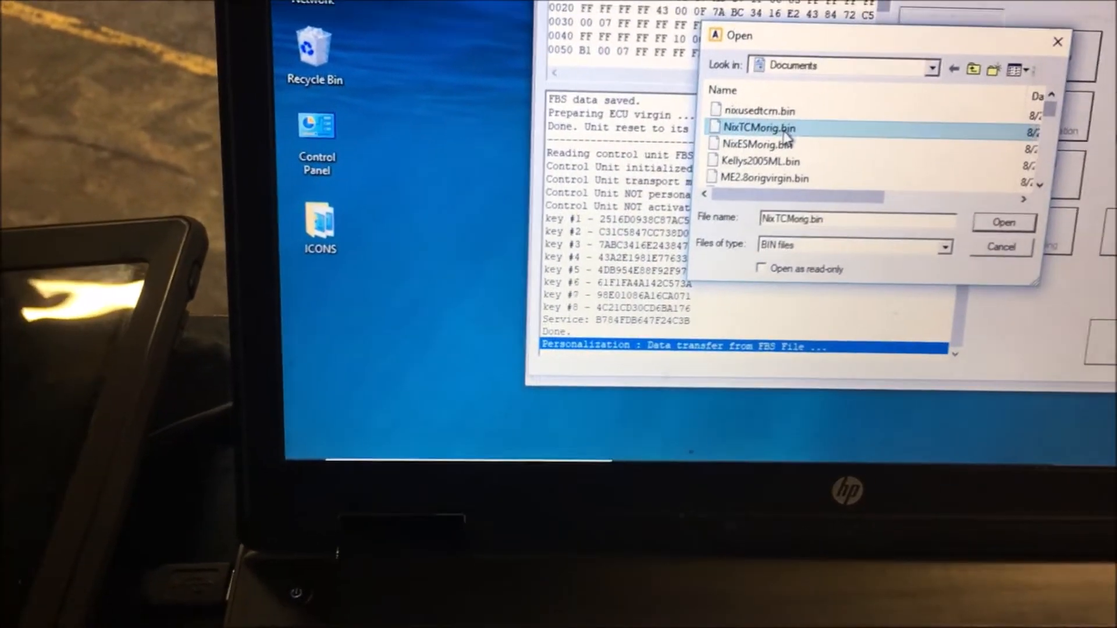
pyautogui.click(1003, 222)
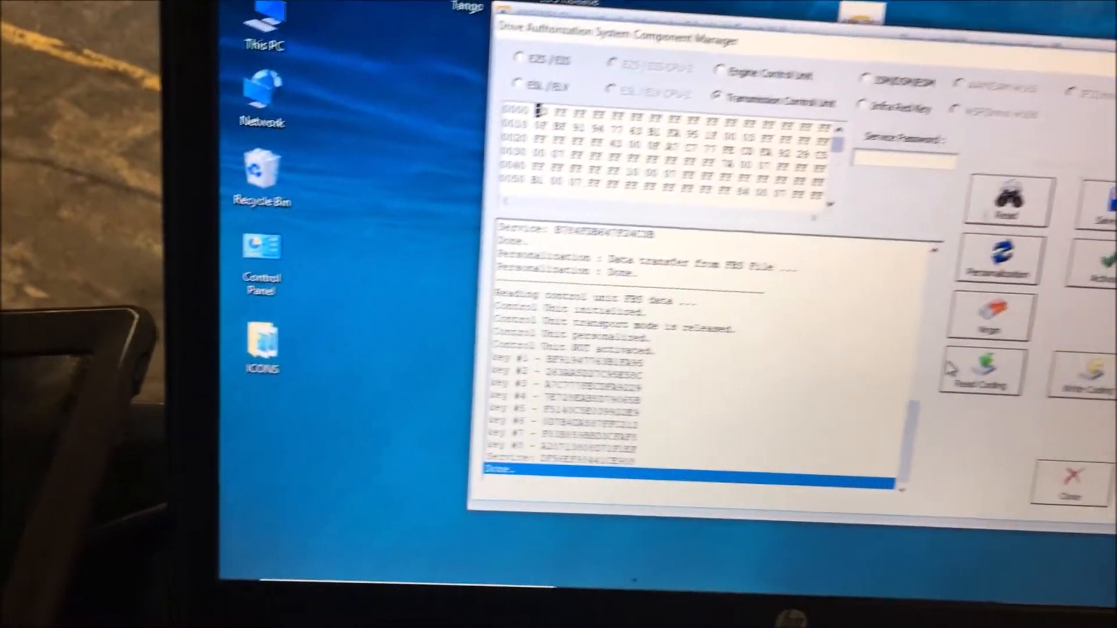
# Activate the personalized transmission unit and start writing its saved coding
pyautogui.click(1056, 291)
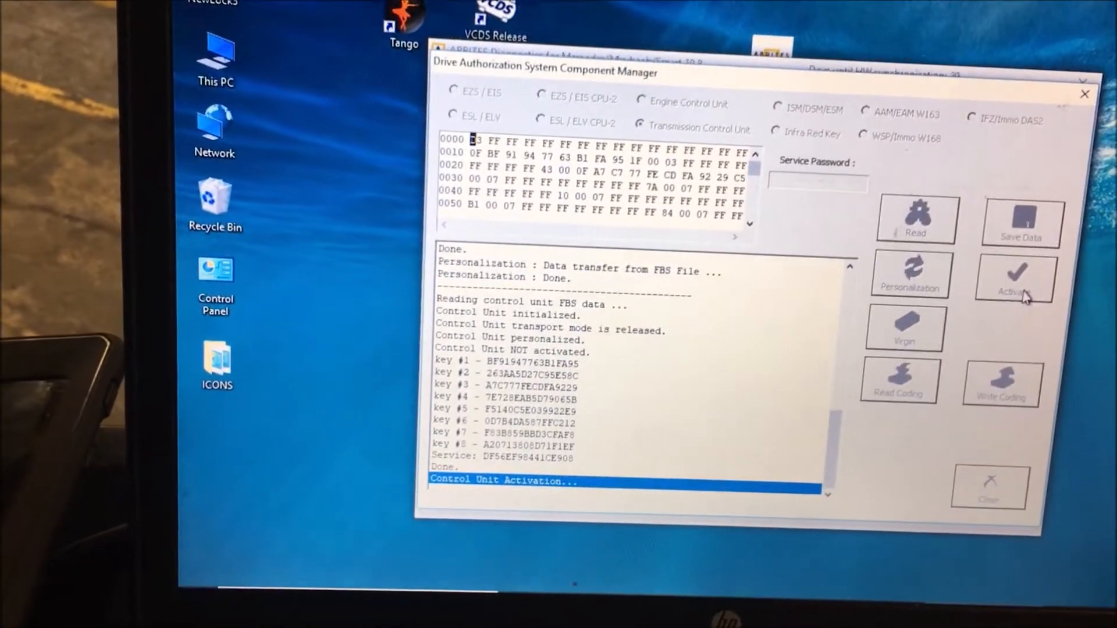
pyautogui.click(1017, 278)
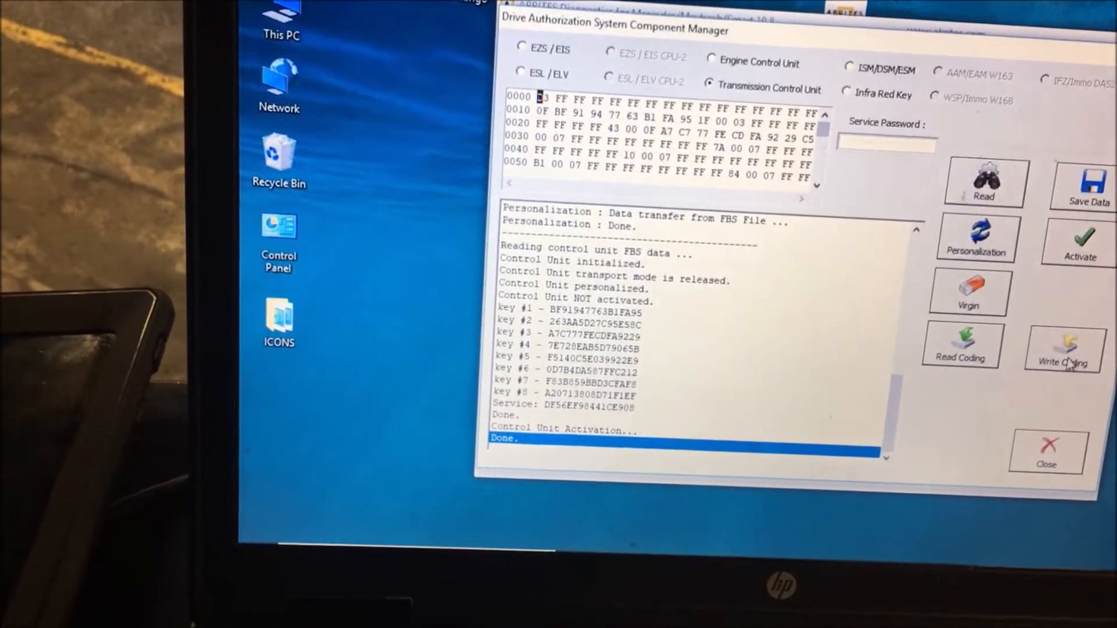
pyautogui.click(1062, 349)
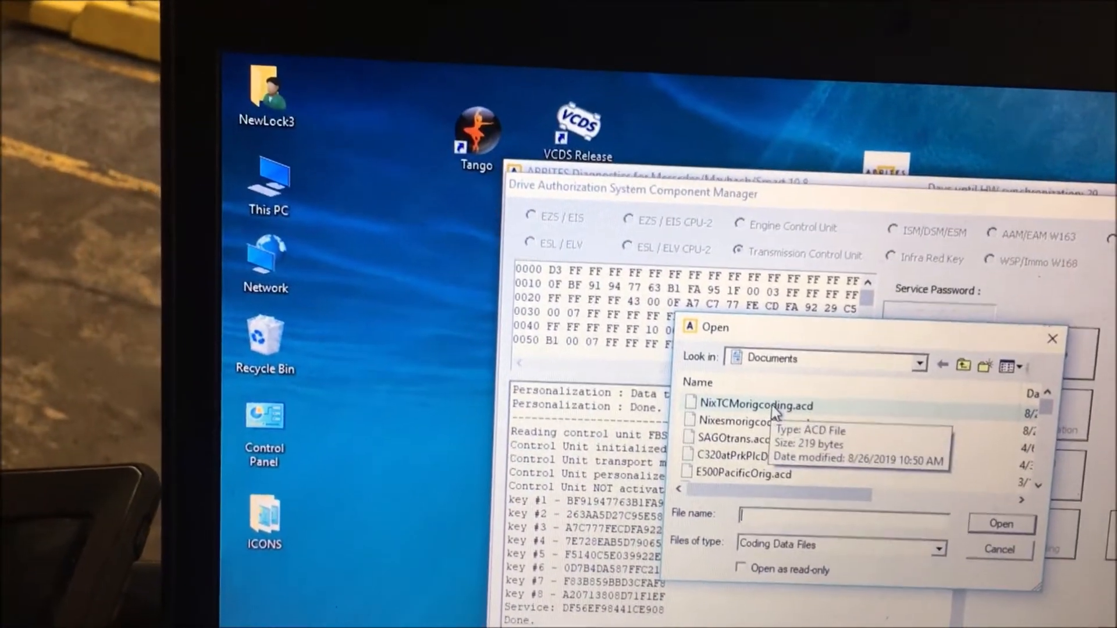
# Load the original coding file NixTCMorigcoding.acd to start programming the coding
pyautogui.click(754, 405)
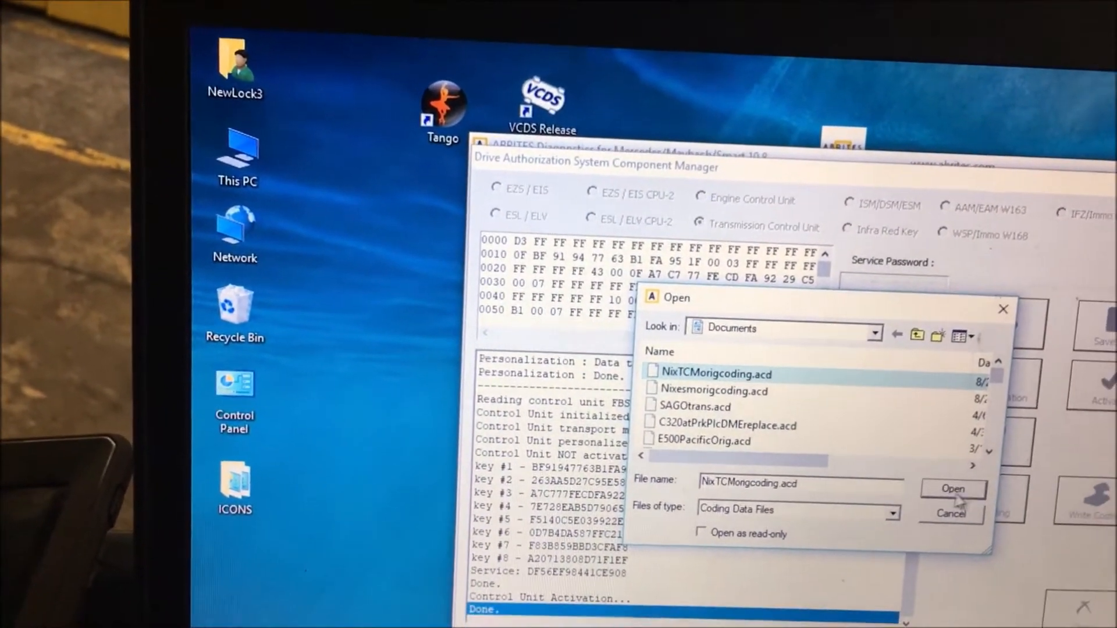
pyautogui.click(952, 488)
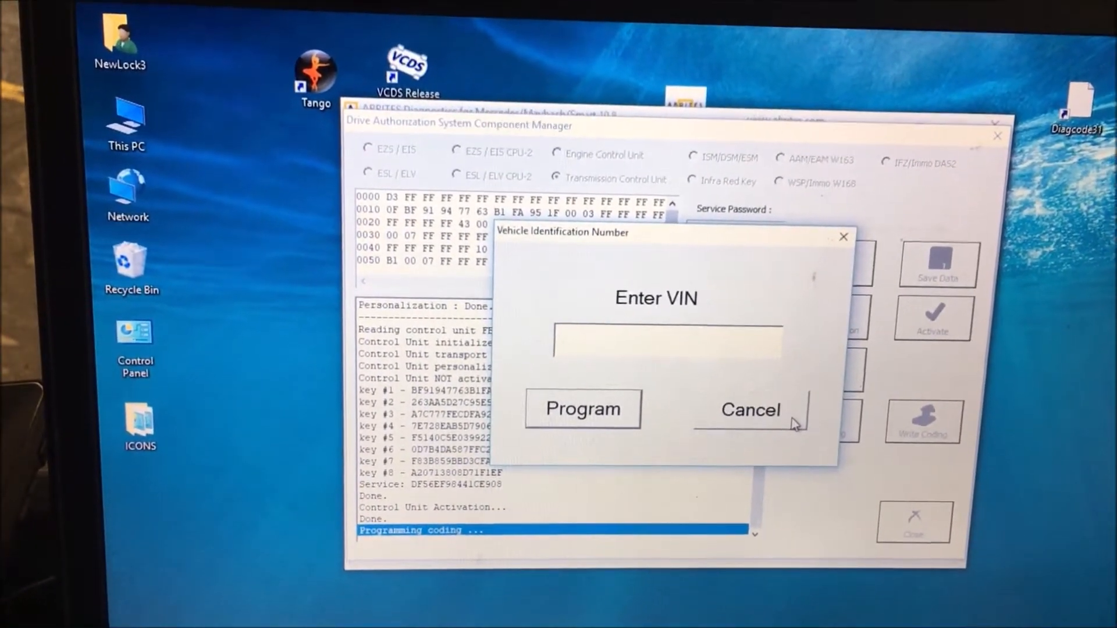
pyautogui.write('WDDHF8HBXAA152830')
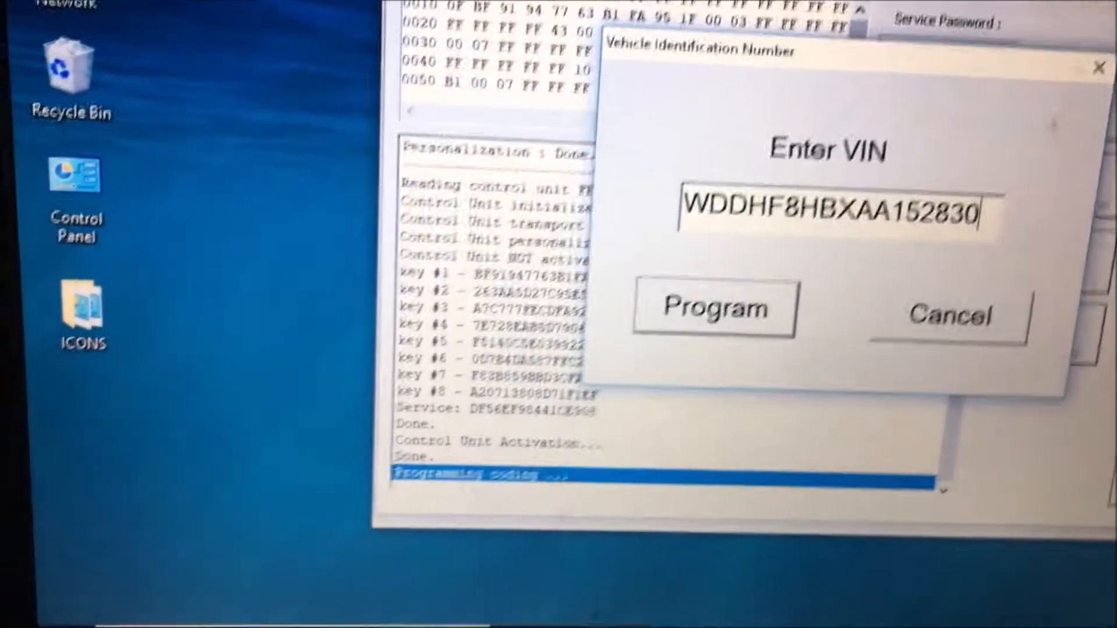
pyautogui.click(713, 308)
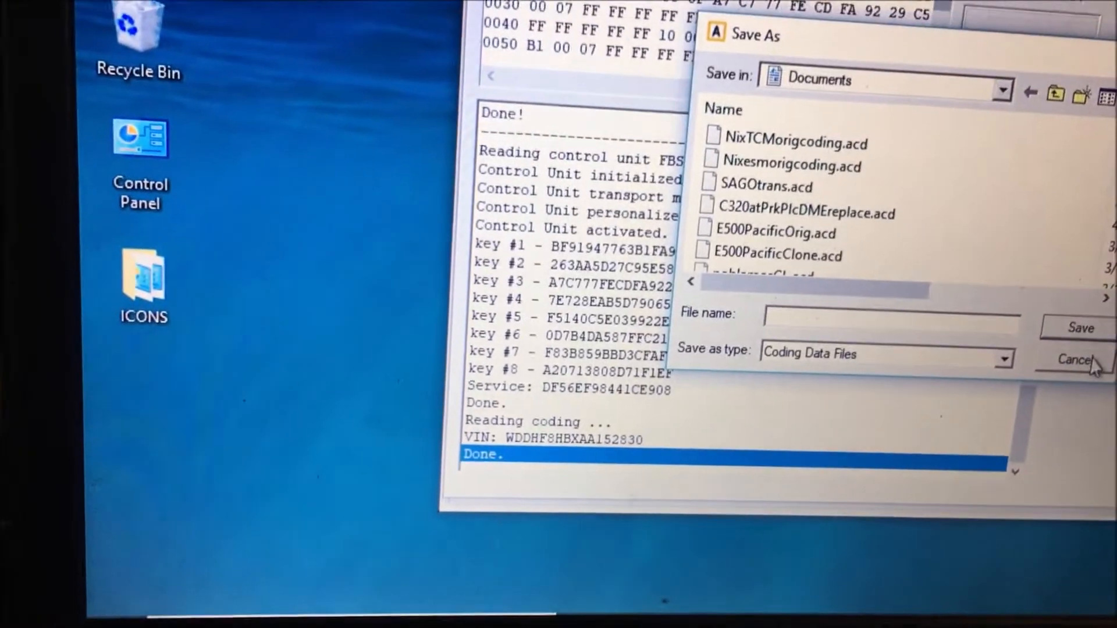
# Skip saving the coding data file and return to the empty component manager
pyautogui.click(1075, 360)
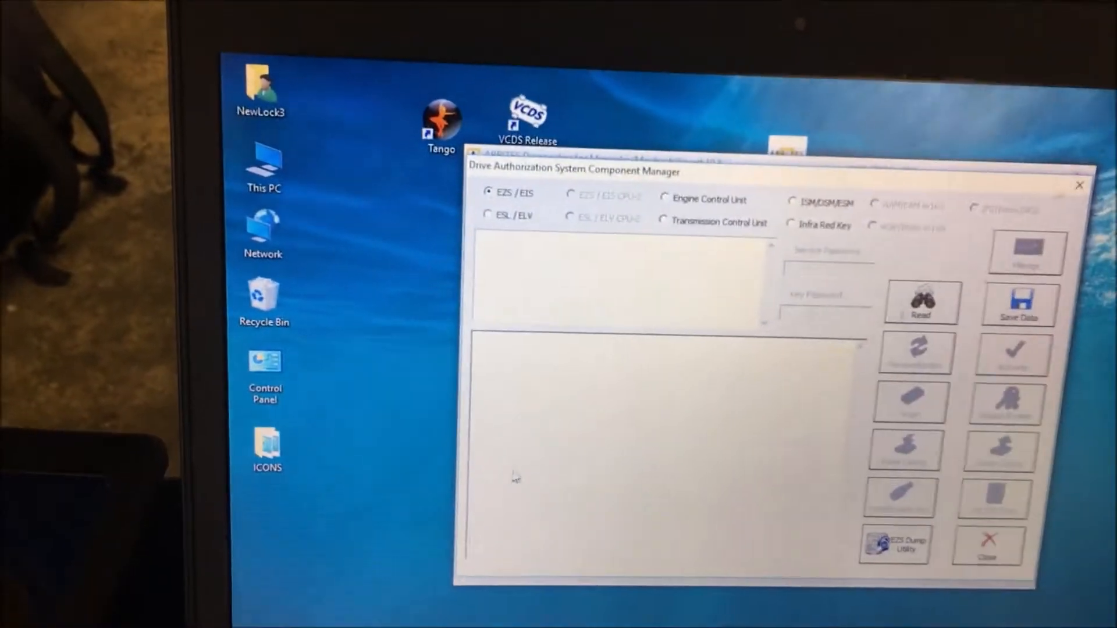
# Select the ISM/DSM/ESM unit as target and read its FBS data and key codes
pyautogui.click(919, 302)
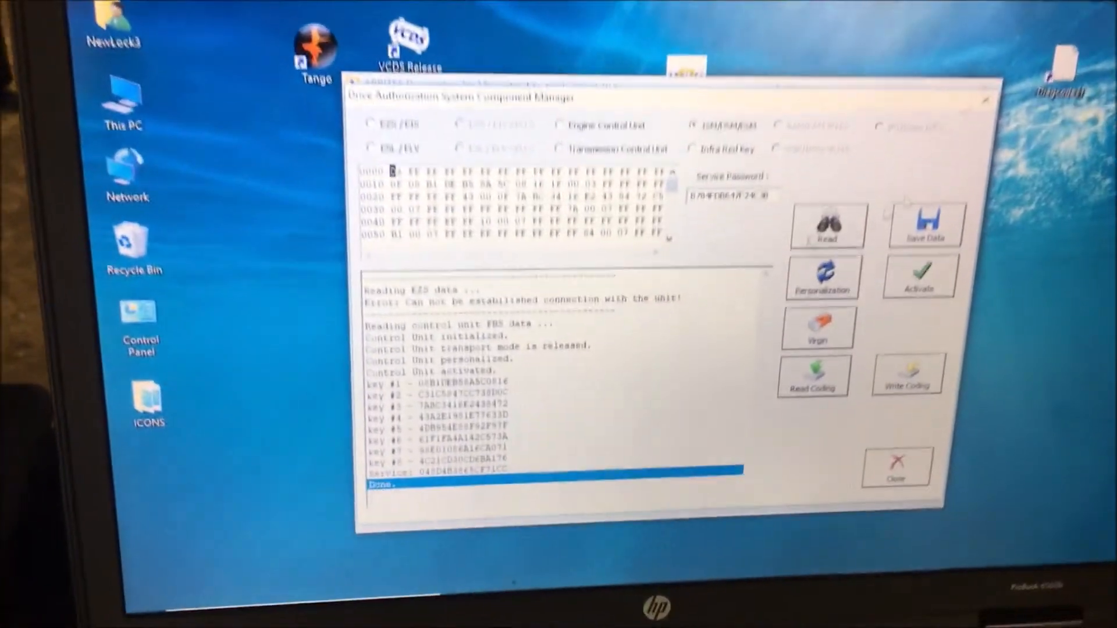
# Save the ESM's FBS data to file, then reset the module to virgin state
pyautogui.click(926, 224)
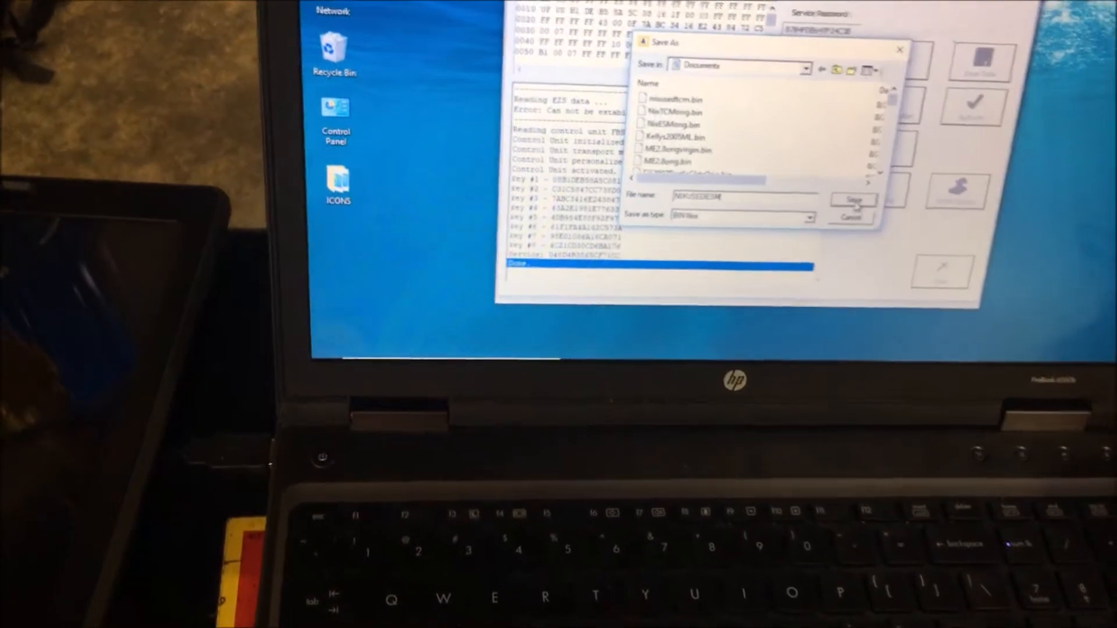
pyautogui.click(852, 200)
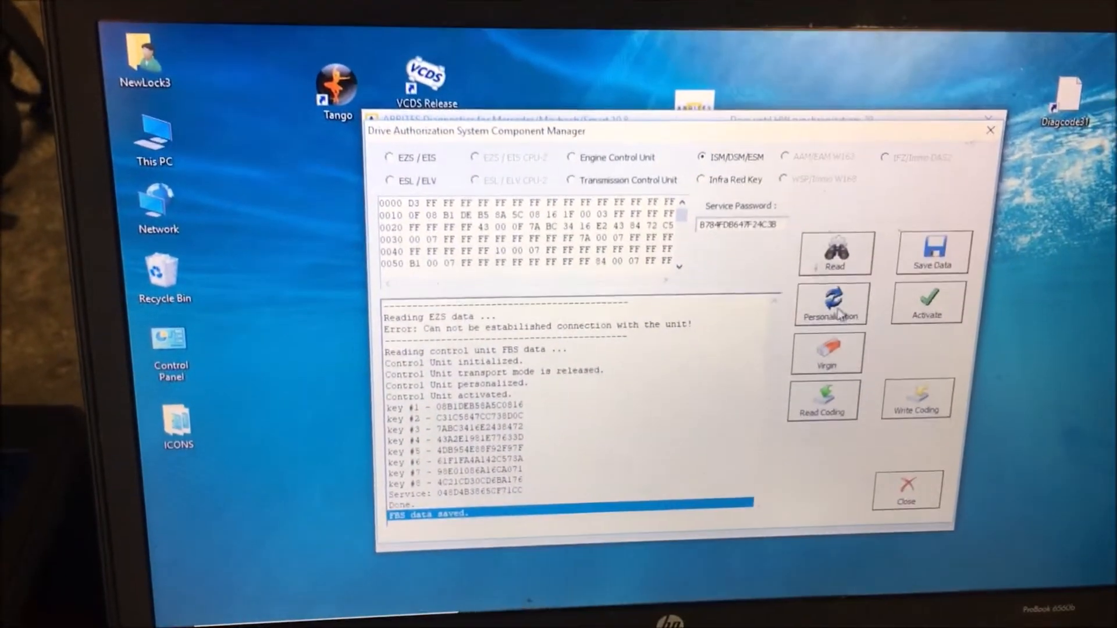
pyautogui.click(826, 352)
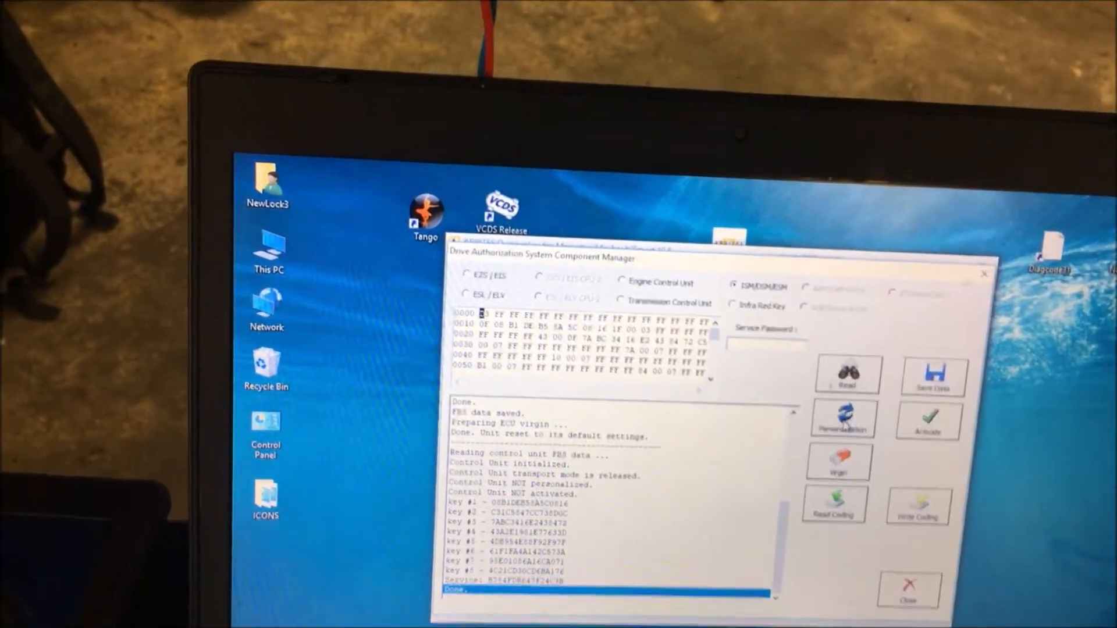
# Personalize the virgin ESM from the saved original file NixESMorig.bin
pyautogui.click(844, 419)
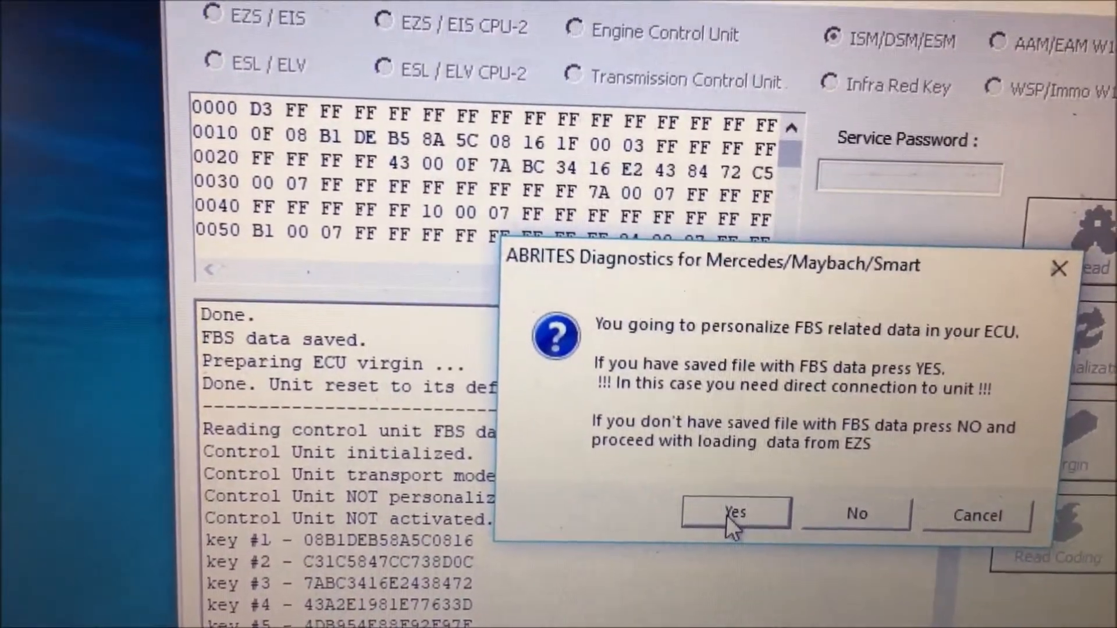
pyautogui.click(734, 513)
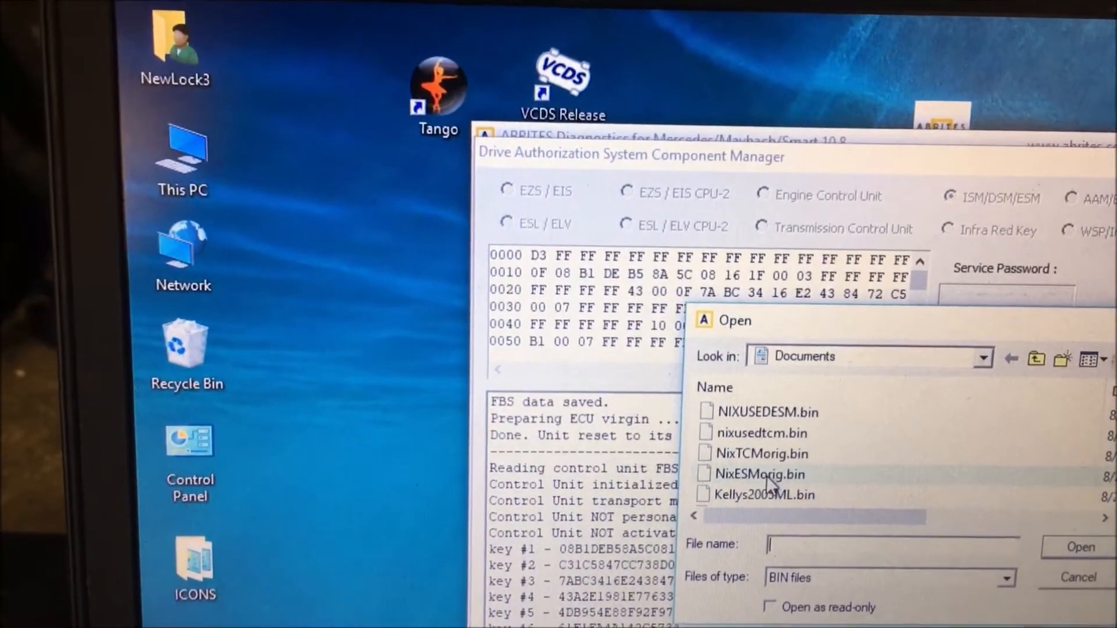
pyautogui.click(757, 475)
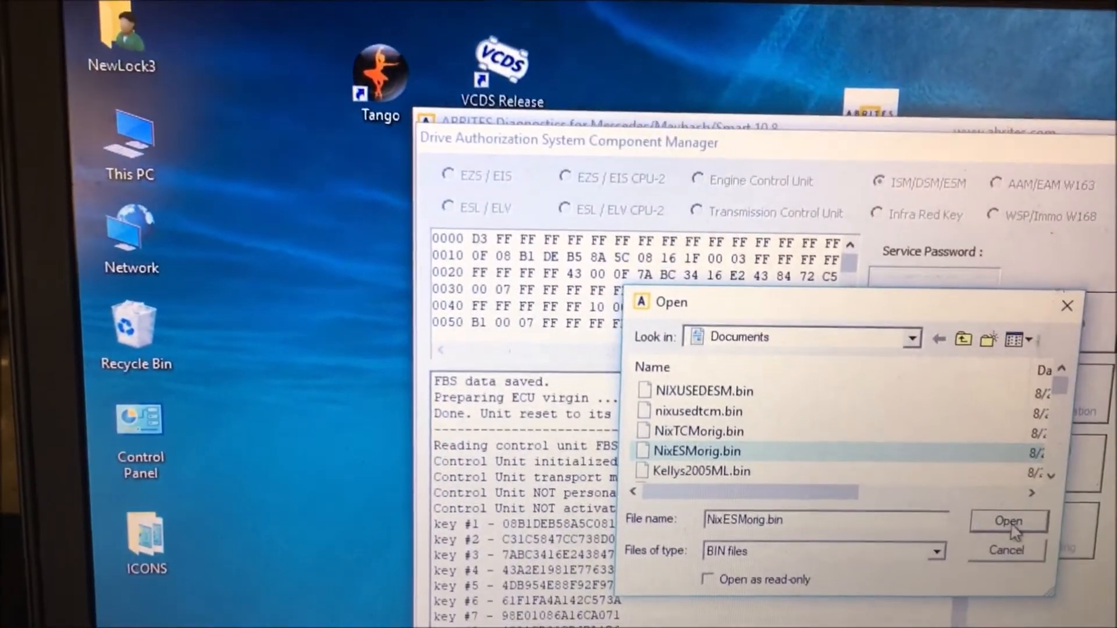
pyautogui.click(1006, 522)
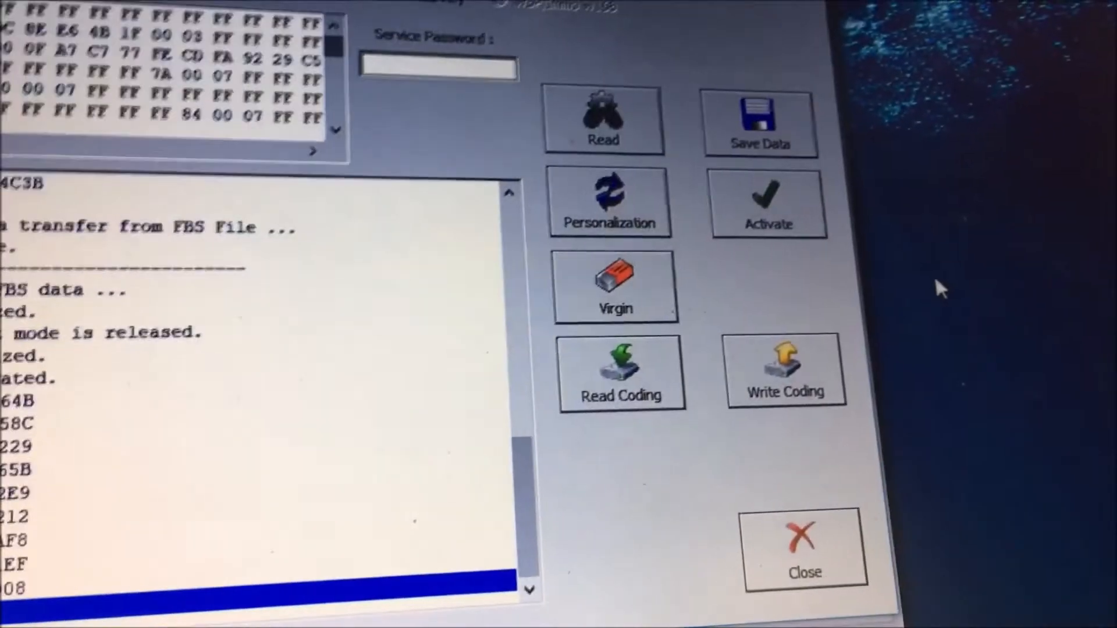
# Activate the ESM and begin writing its coding, bringing up VIN entry
pyautogui.click(768, 202)
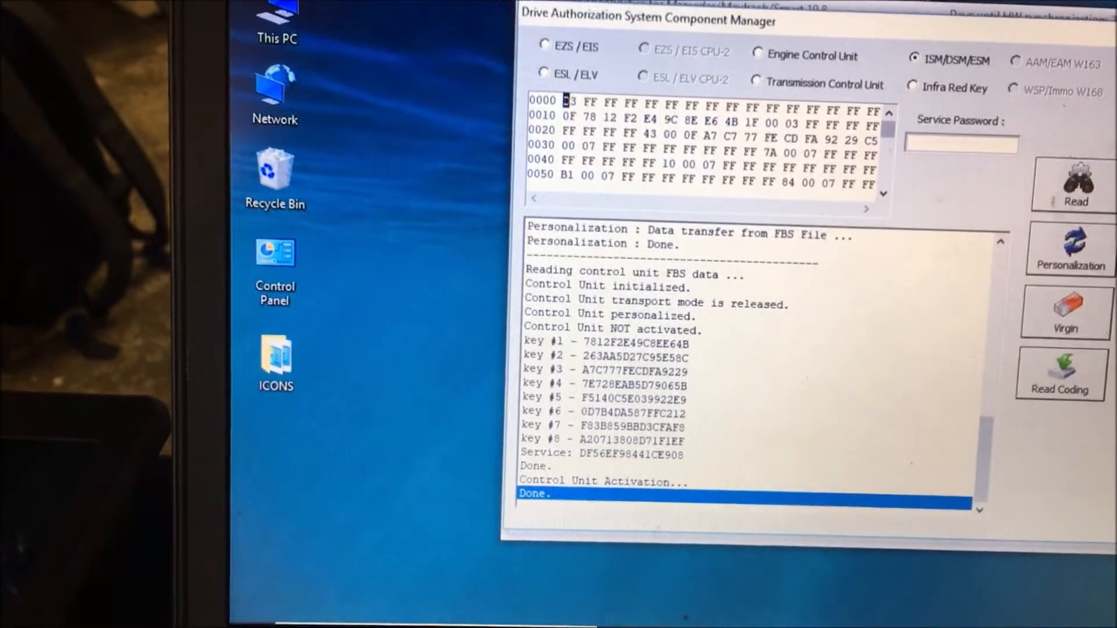
pyautogui.click(1059, 374)
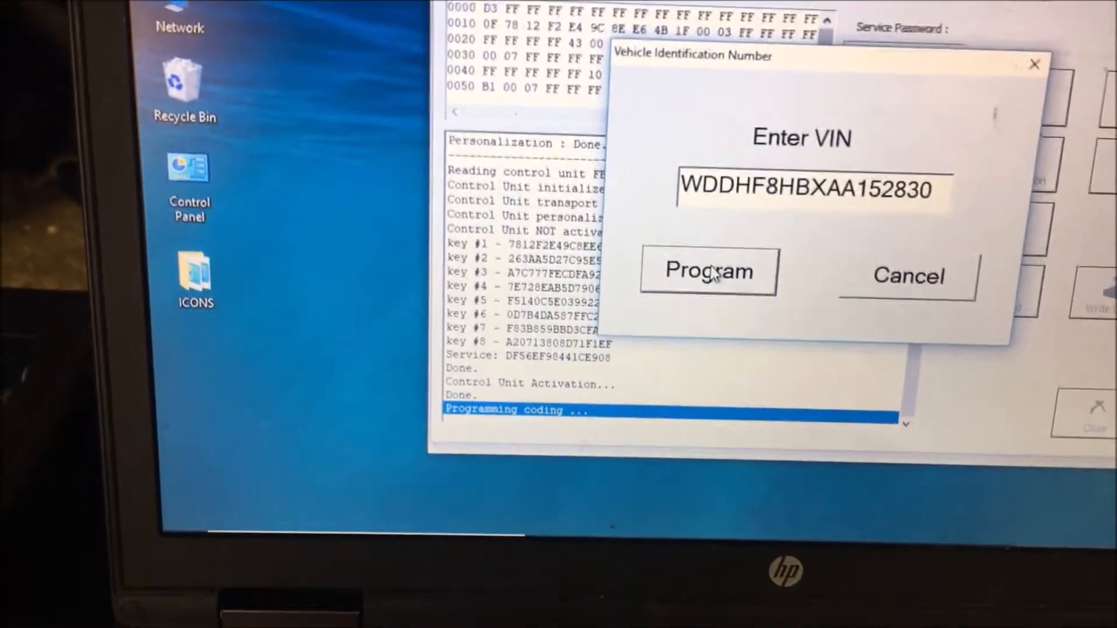
pyautogui.click(707, 271)
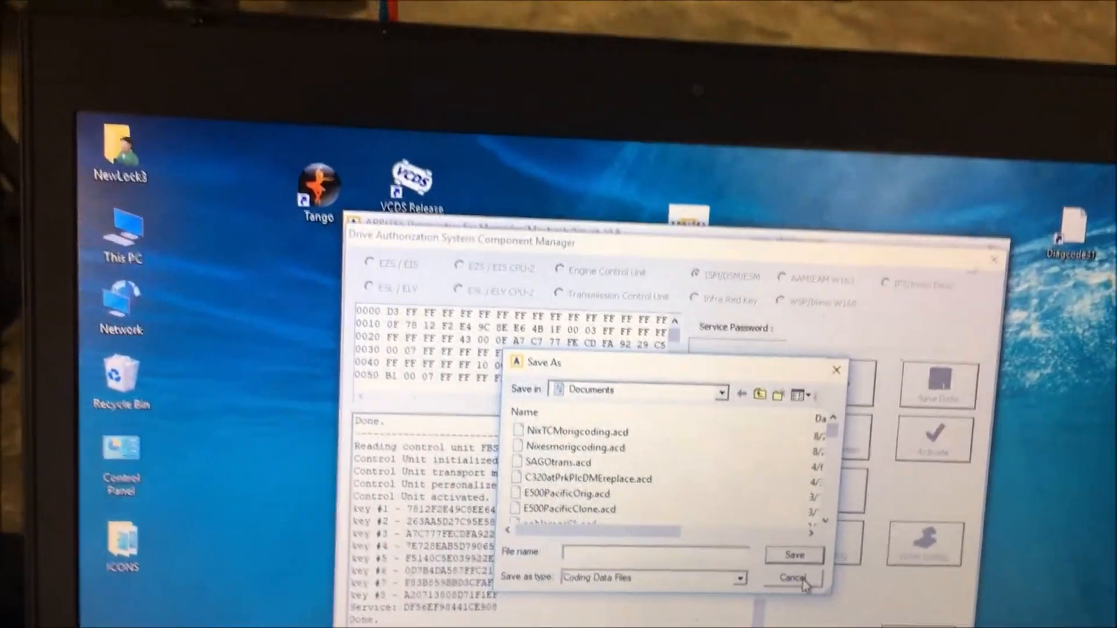
pyautogui.click(792, 578)
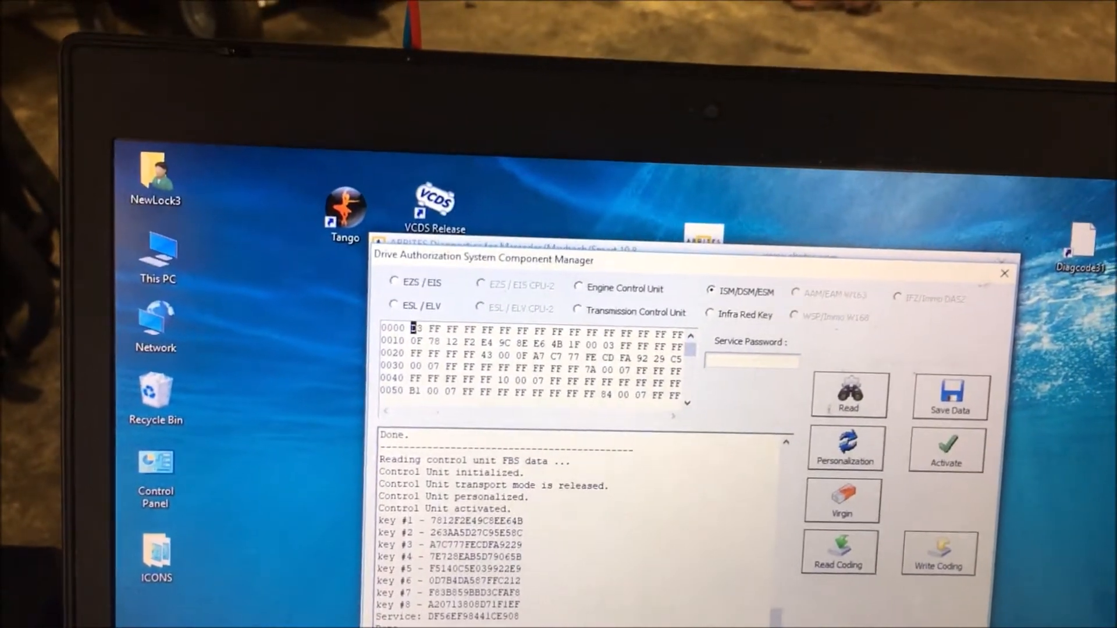